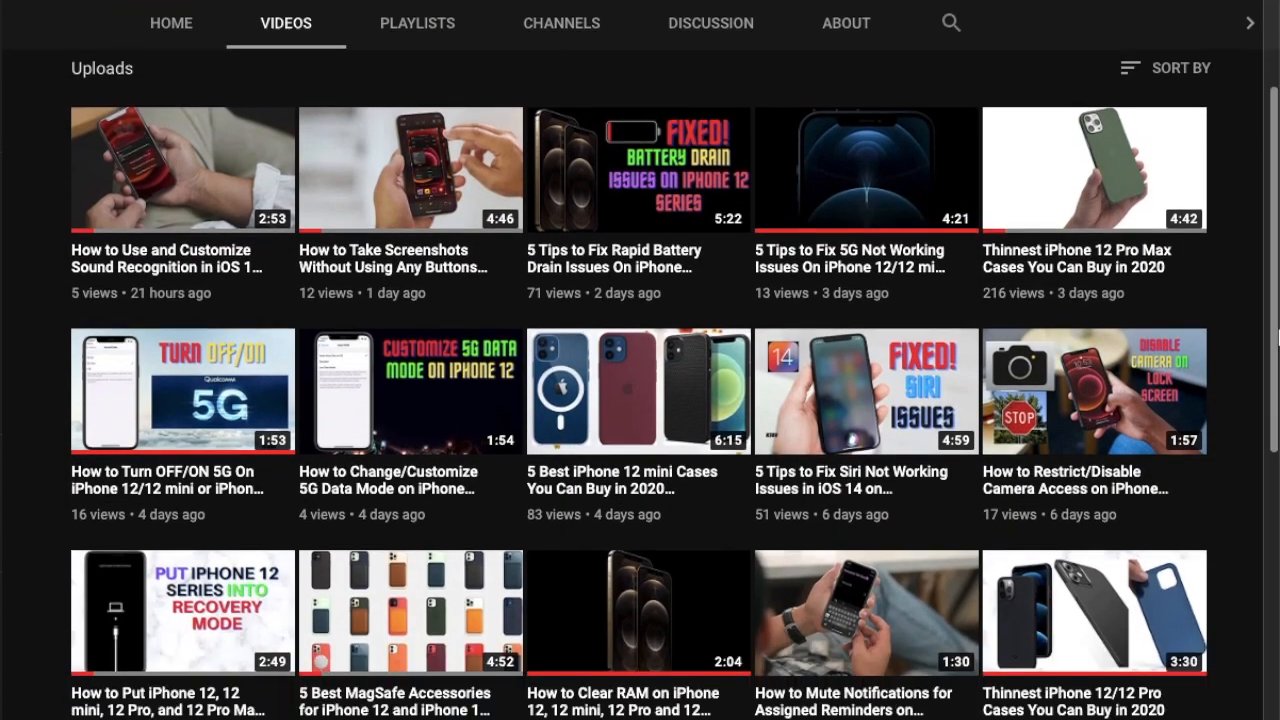
Scroll down the YouTube channel's uploads to the videos from one to two weeks ago
{"action": "scroll", "scroll_direction": "down", "scroll_amount": 3}
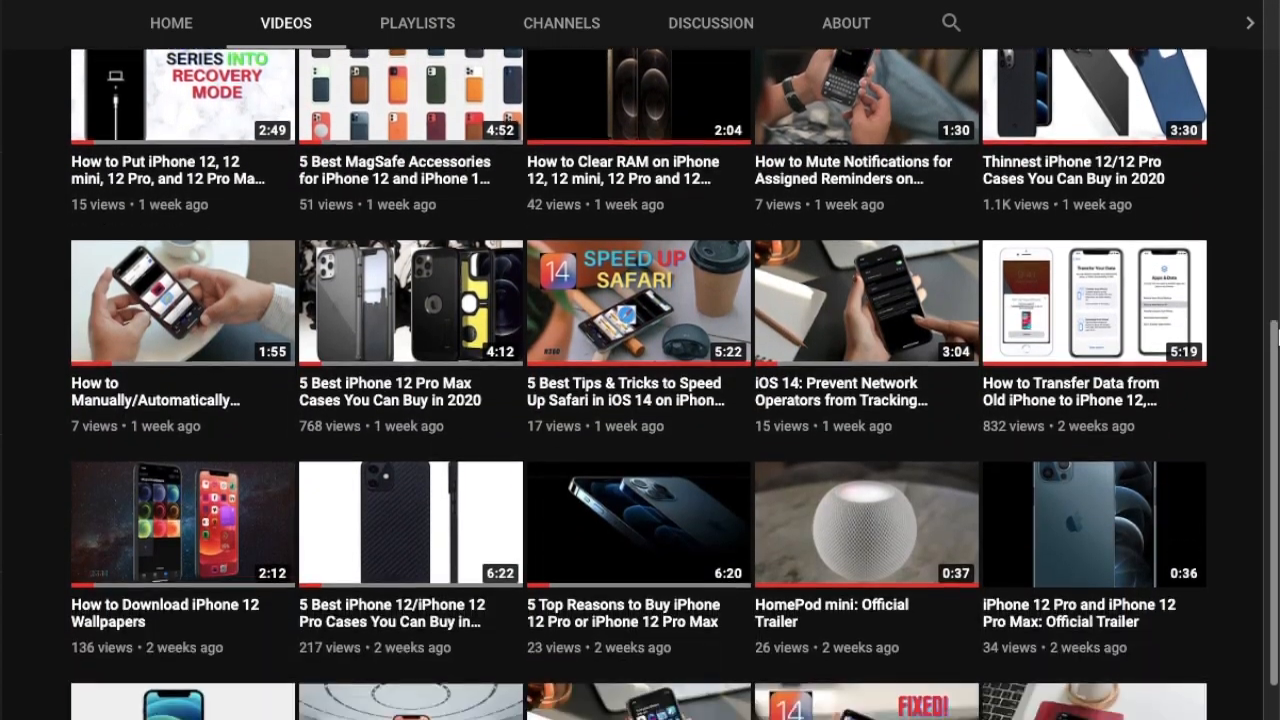
{"action": "scroll", "scroll_direction": "down", "scroll_amount": 3}
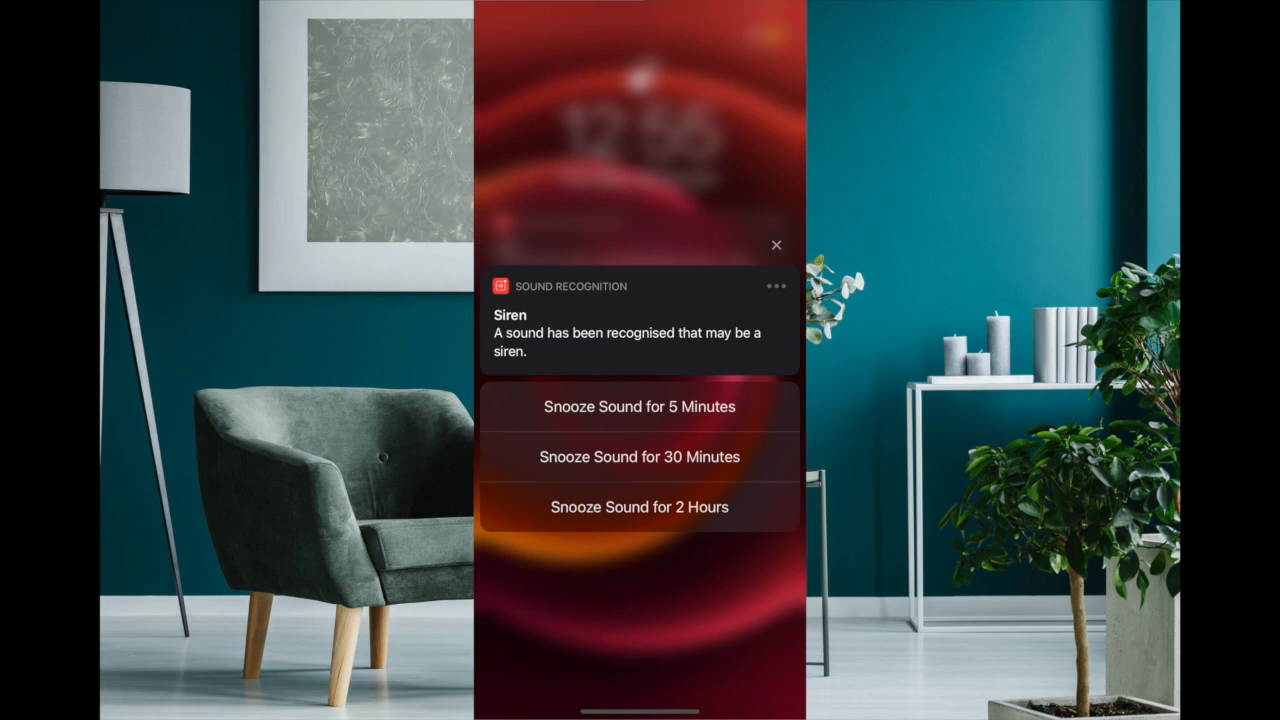
Dismiss the Siren alert and reach Sound Recognition under Settings > Accessibility
{"action": "left_click", "coordinate": [776, 244]}
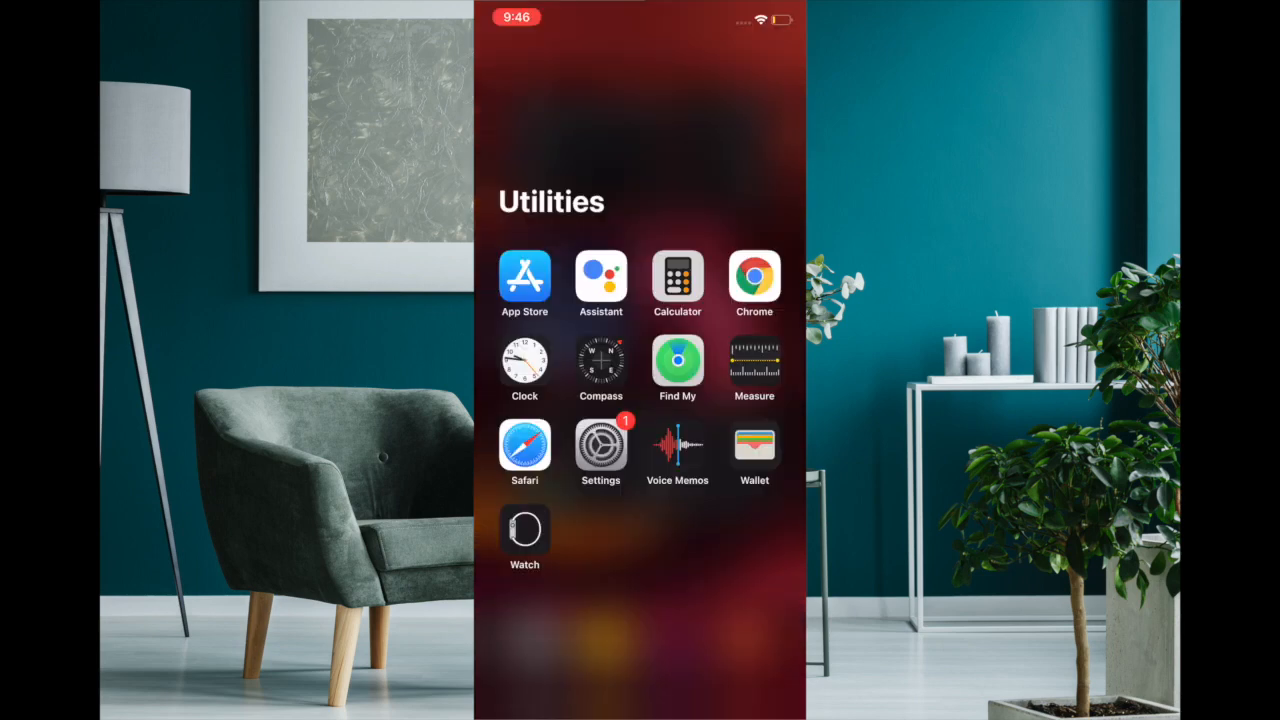
{"action": "left_click", "coordinate": [600, 448]}
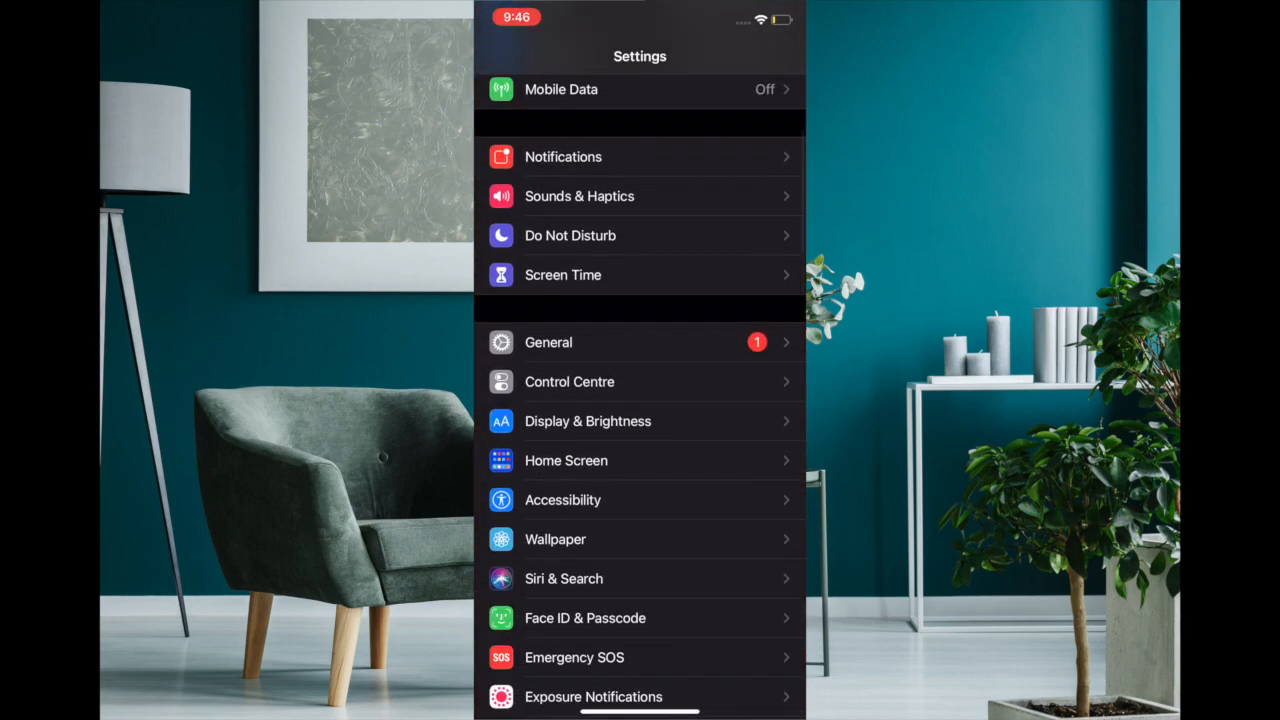
{"action": "left_click", "coordinate": [562, 500]}
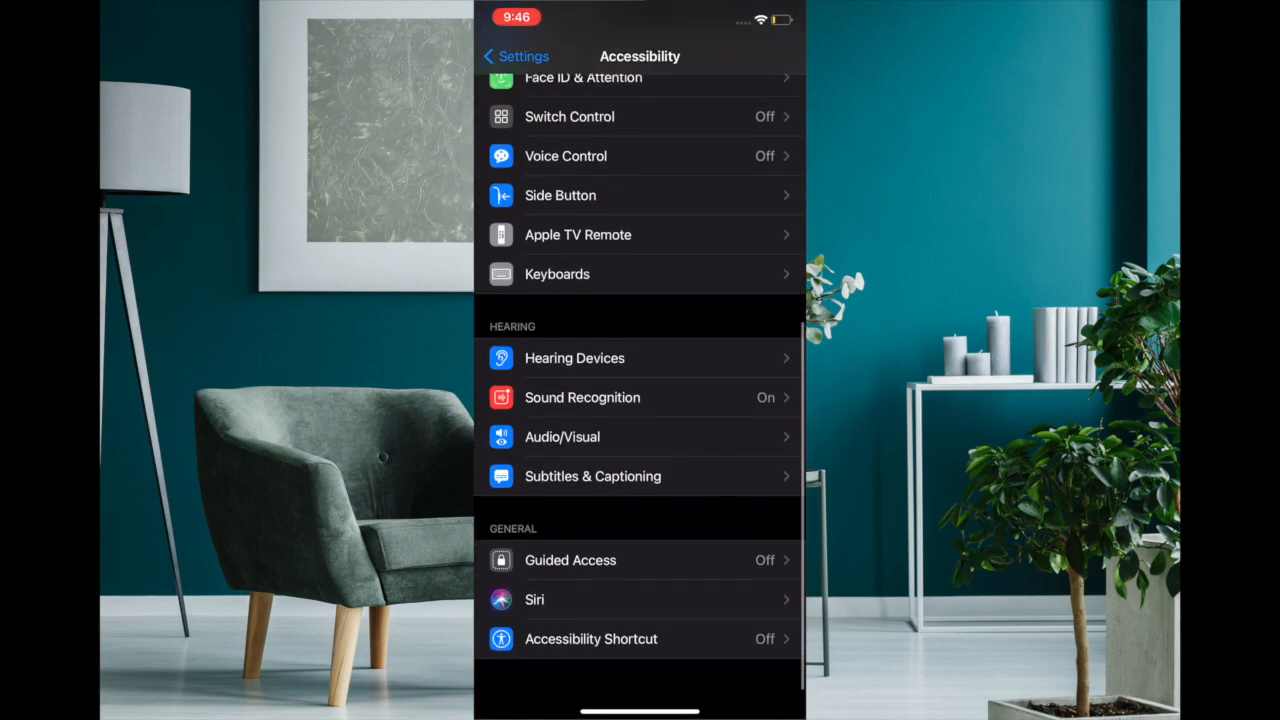
{"action": "left_click", "coordinate": [582, 396]}
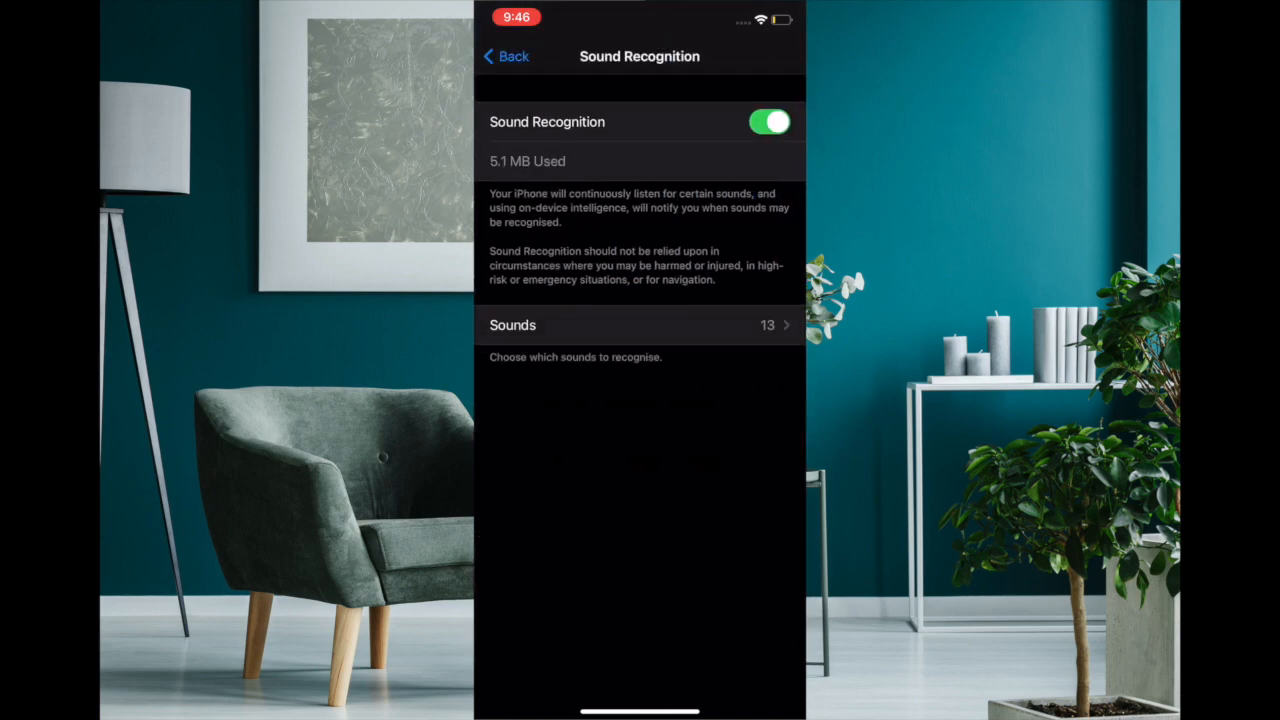
Review the Sounds list with Water Running and Baby Crying enabled, then return to Accessibility
{"action": "left_click", "coordinate": [640, 324]}
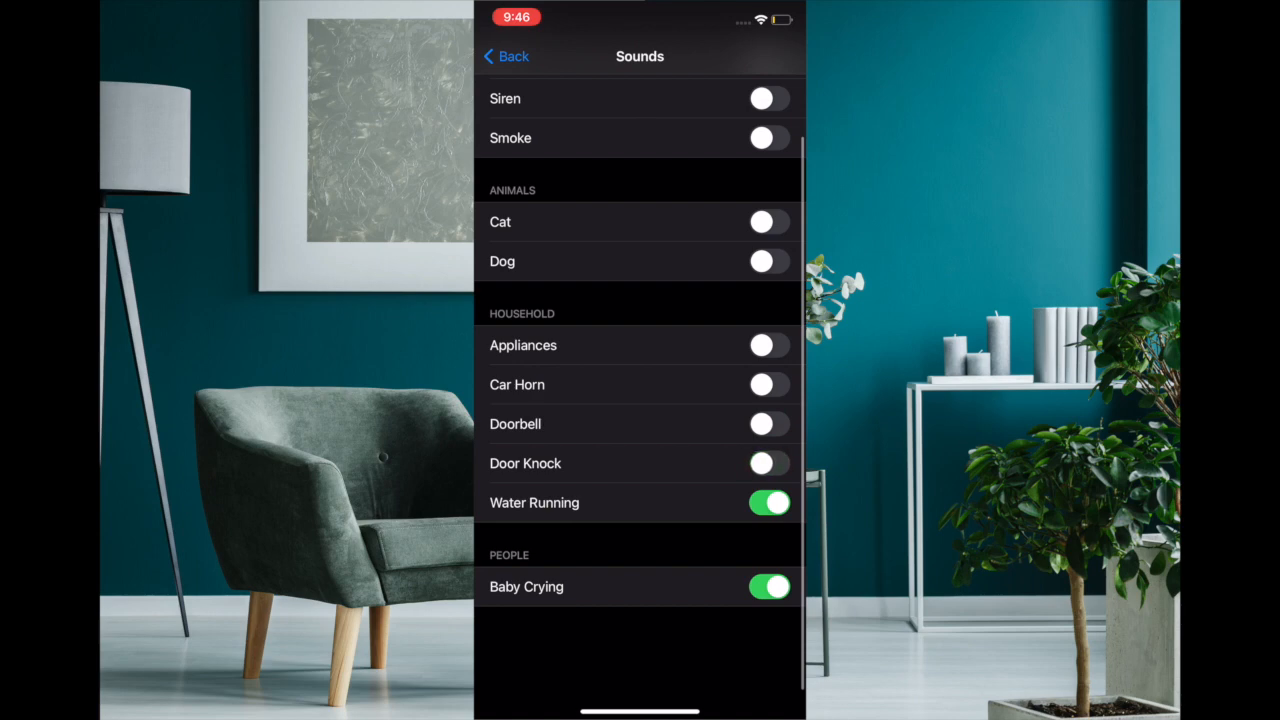
{"action": "left_click", "coordinate": [504, 56]}
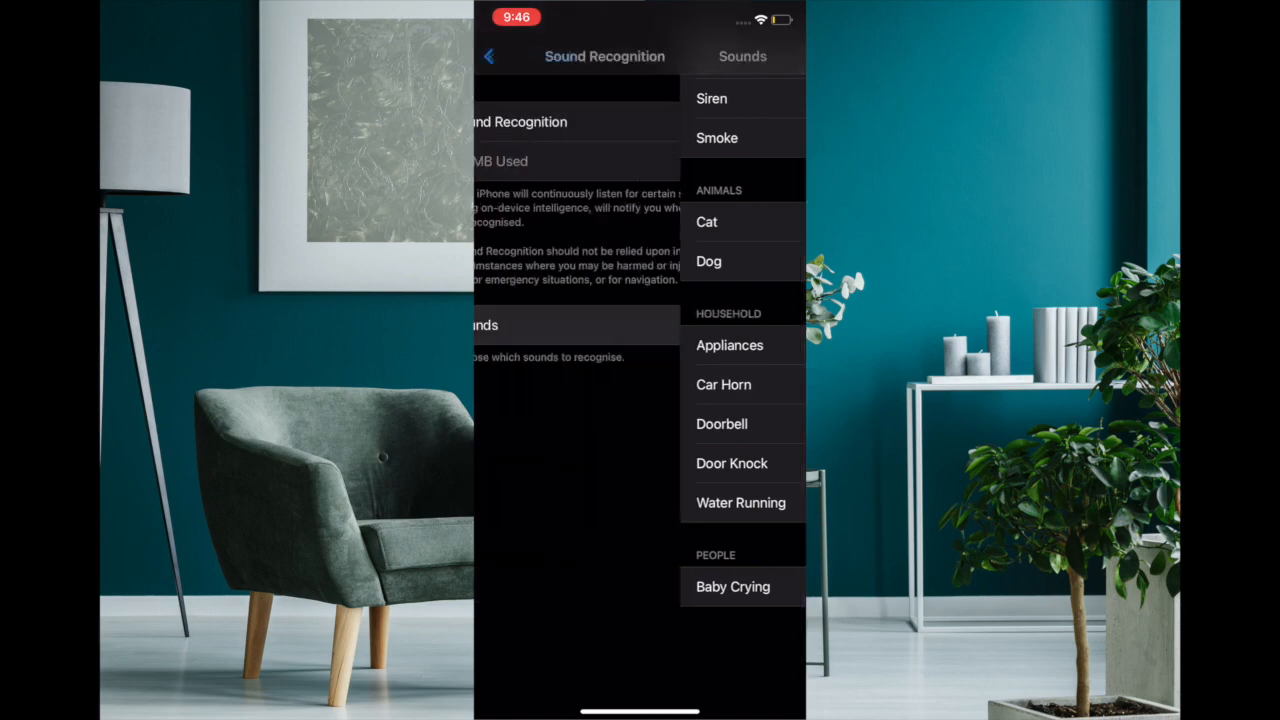
{"action": "left_click", "coordinate": [490, 56]}
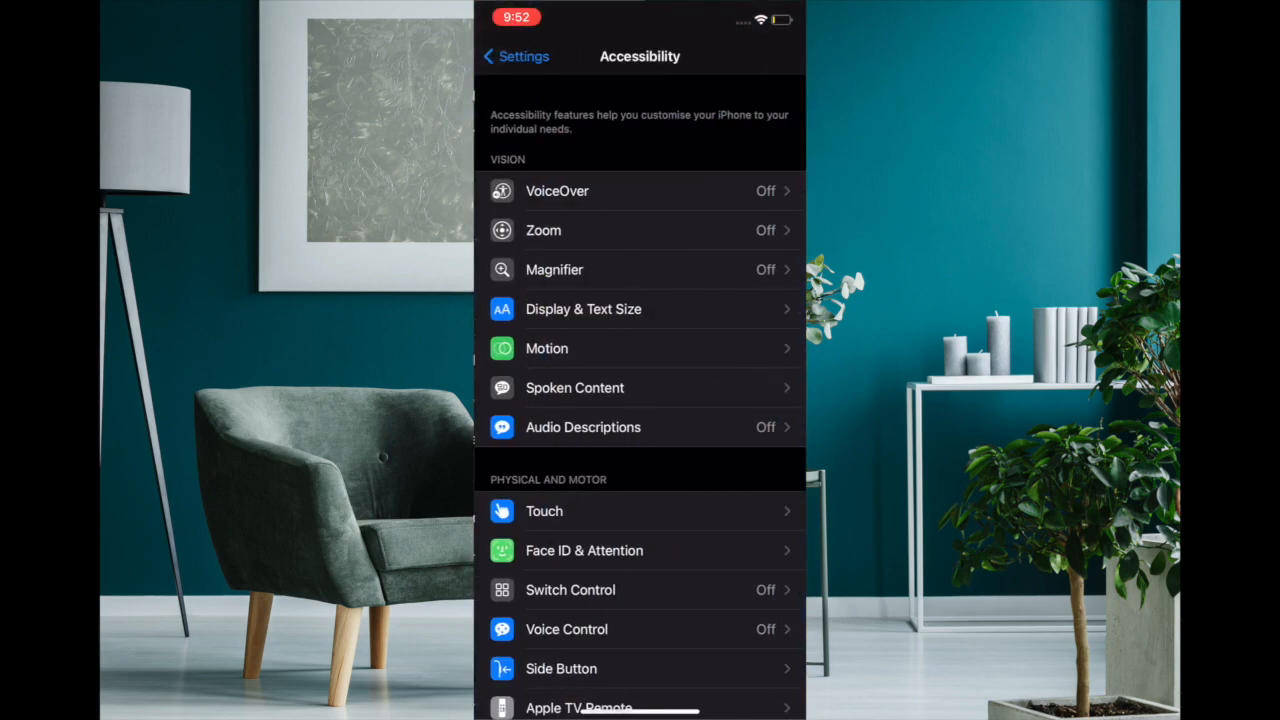
Scroll to Hearing in Accessibility and reopen Sound Recognition, now showing Off
{"action": "scroll", "scroll_direction": "down", "scroll_amount": 3}
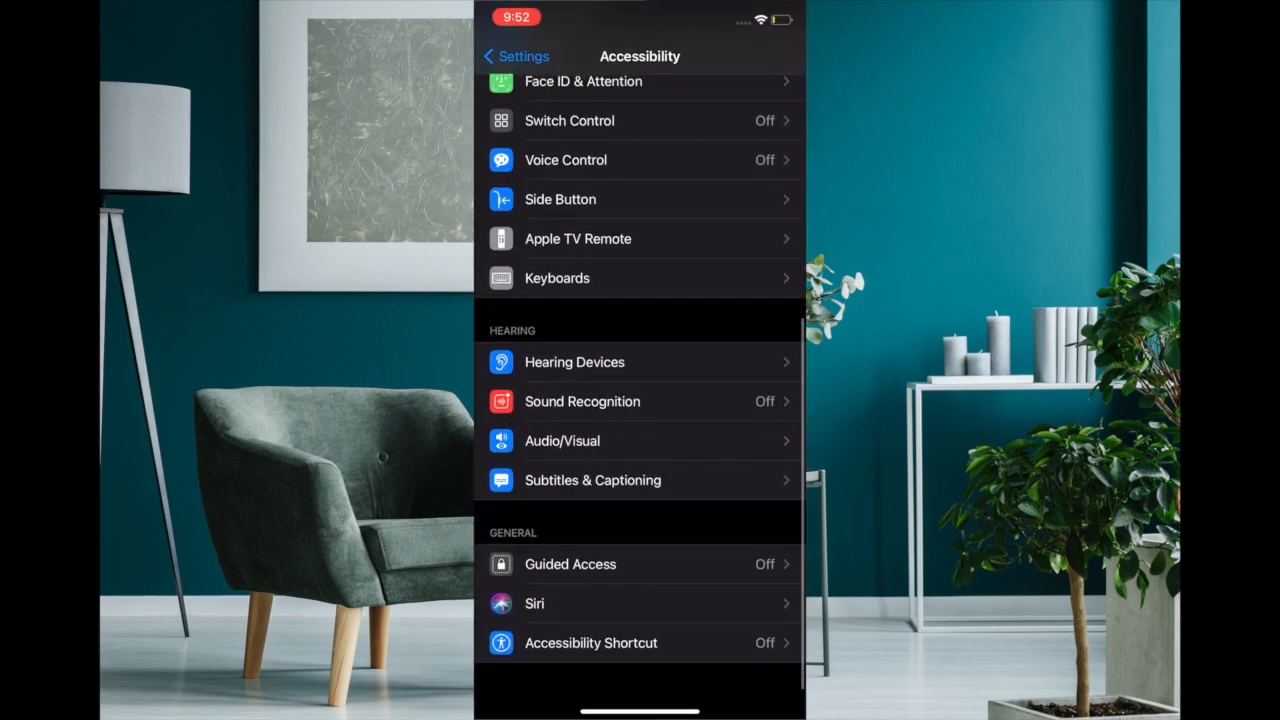
{"action": "left_click", "coordinate": [582, 400]}
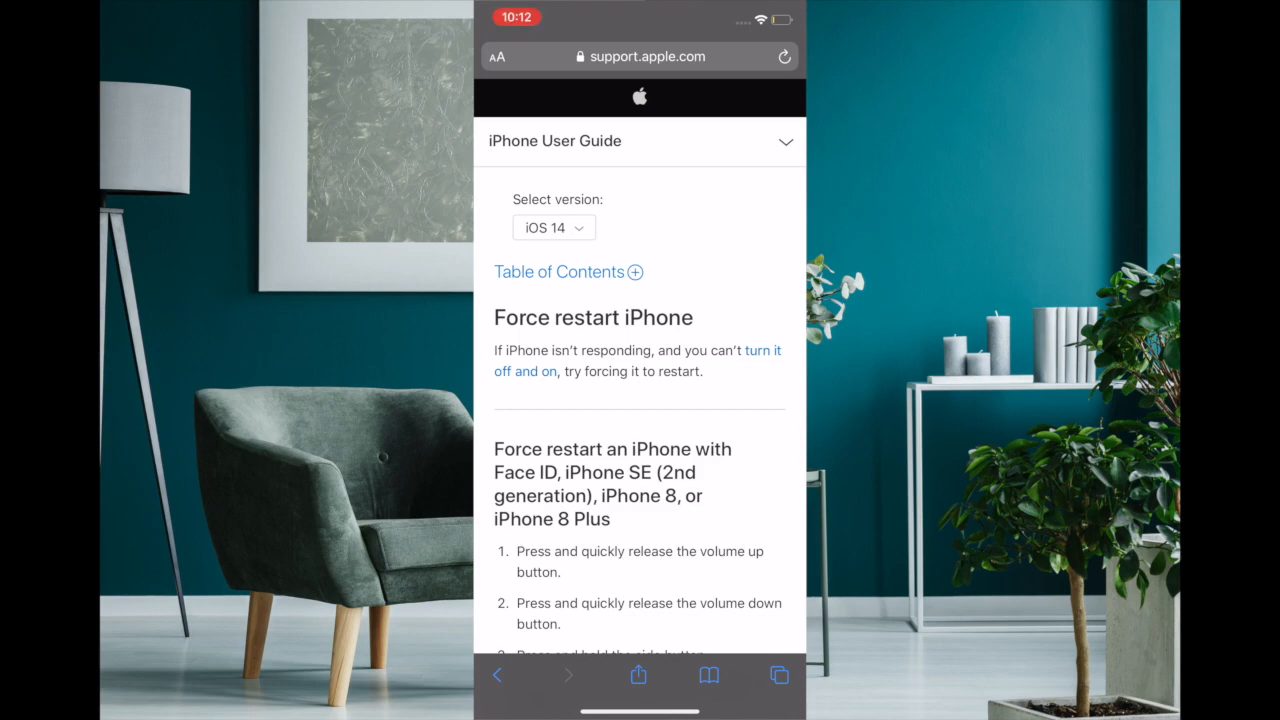
Scroll through the Force restart iPhone guide's iPhone 6s and iPhone 7 sections
{"action": "scroll", "scroll_direction": "down", "scroll_amount": 3}
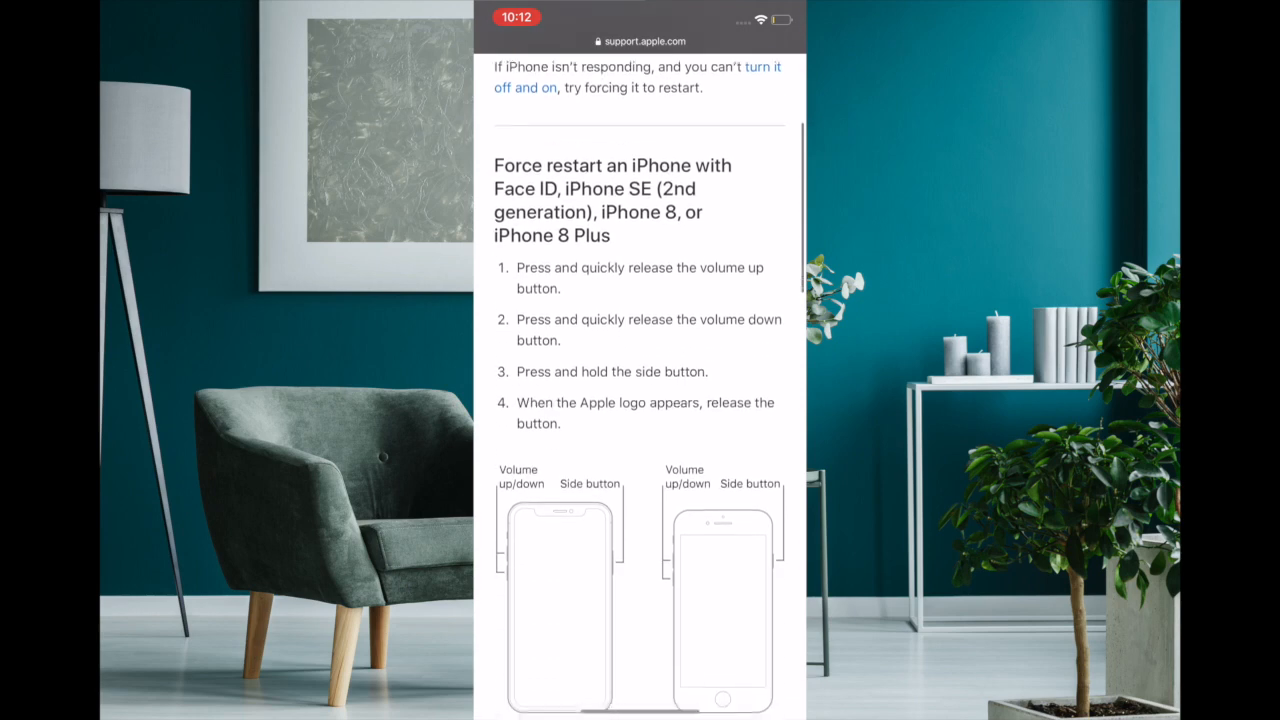
{"action": "scroll", "scroll_direction": "down", "scroll_amount": 3}
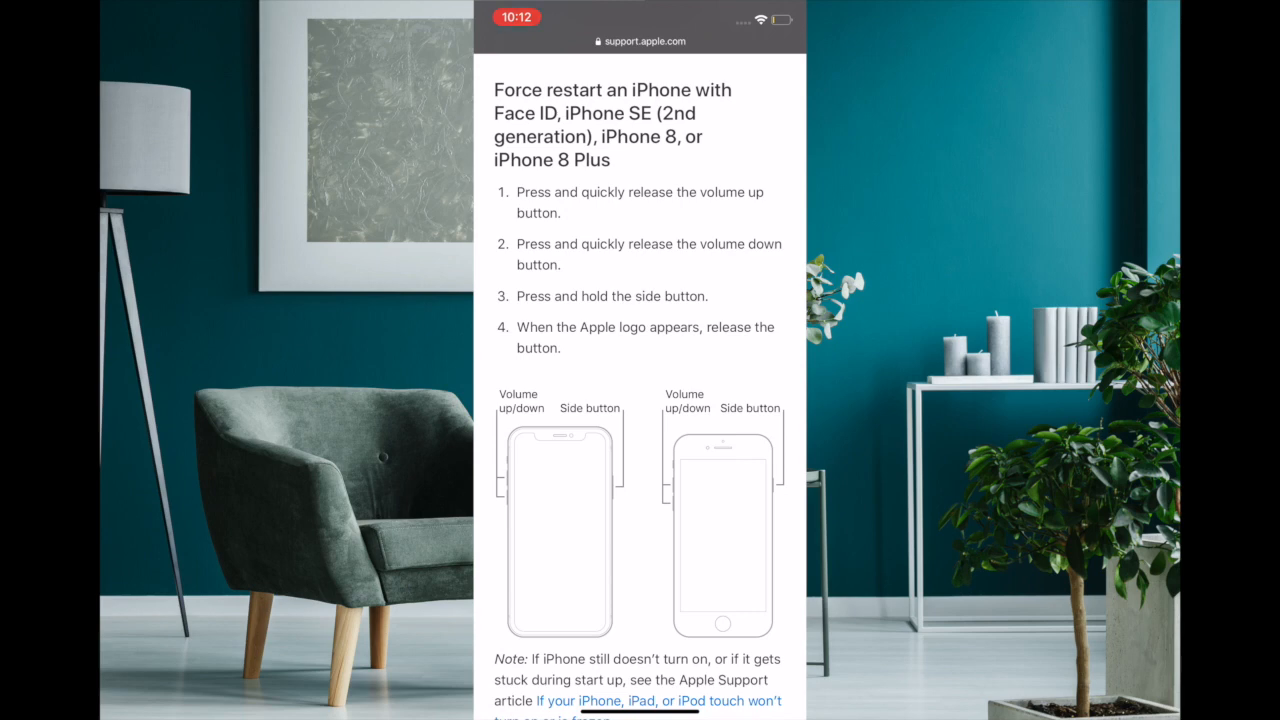
{"action": "scroll", "scroll_direction": "down", "scroll_amount": 3}
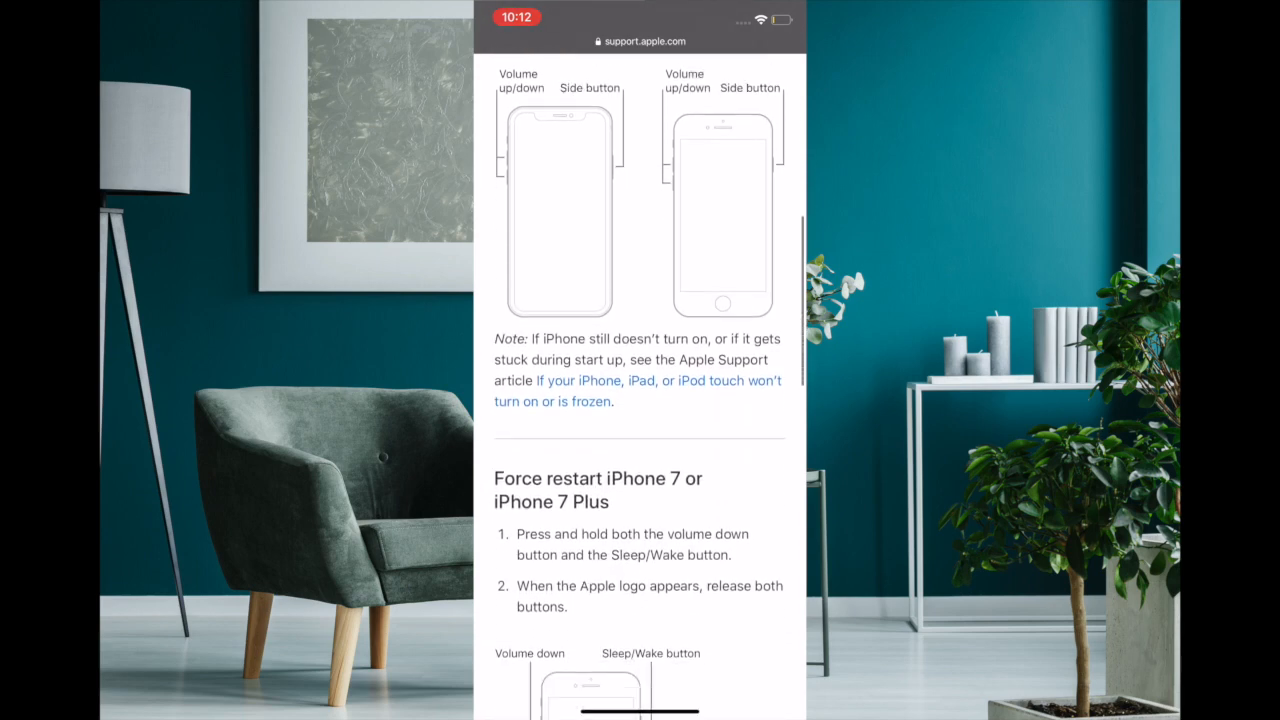
{"action": "scroll", "scroll_direction": "down", "scroll_amount": 3}
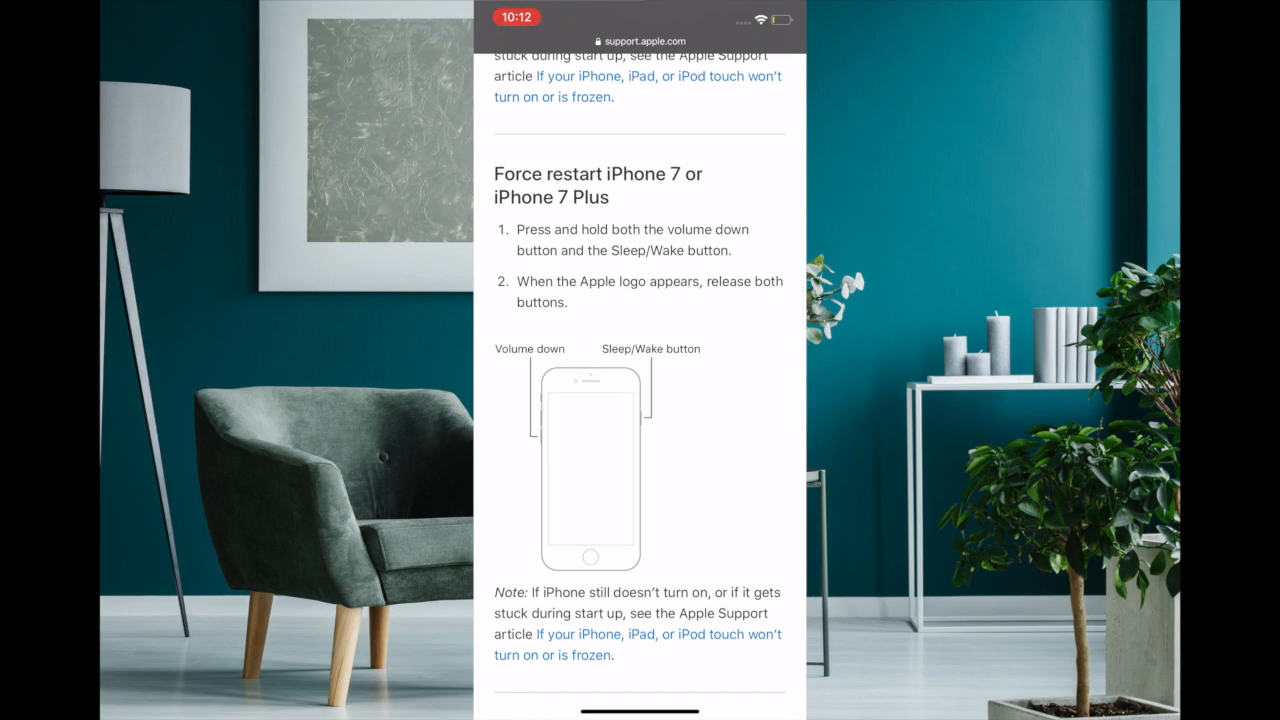
{"action": "scroll", "scroll_direction": "down", "scroll_amount": 3}
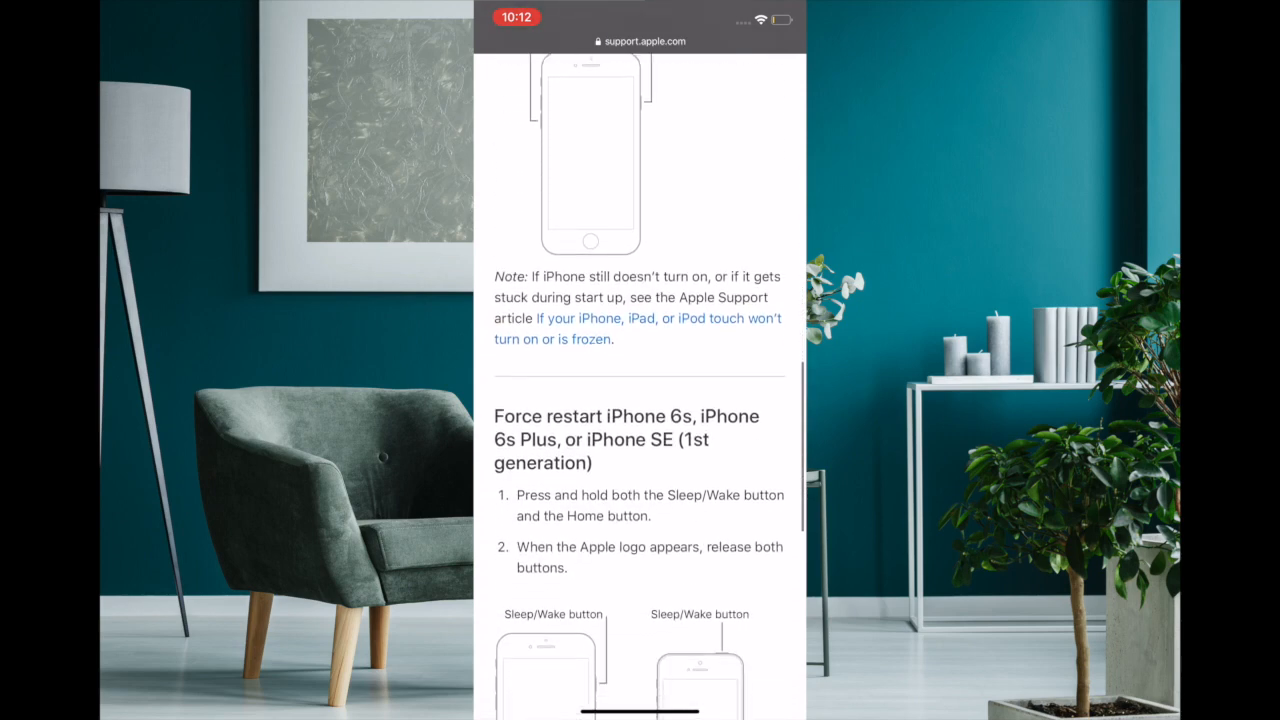
{"action": "scroll", "scroll_direction": "down", "scroll_amount": 3}
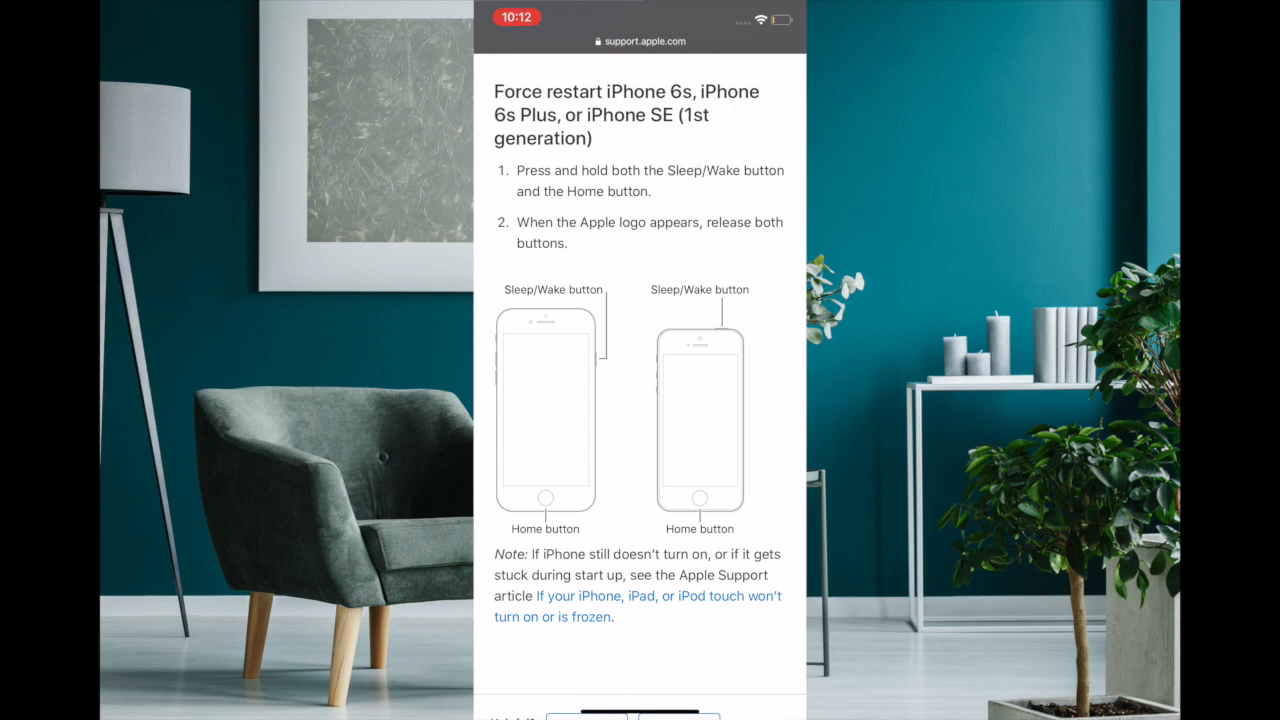
{"action": "scroll", "scroll_direction": "down", "scroll_amount": 3}
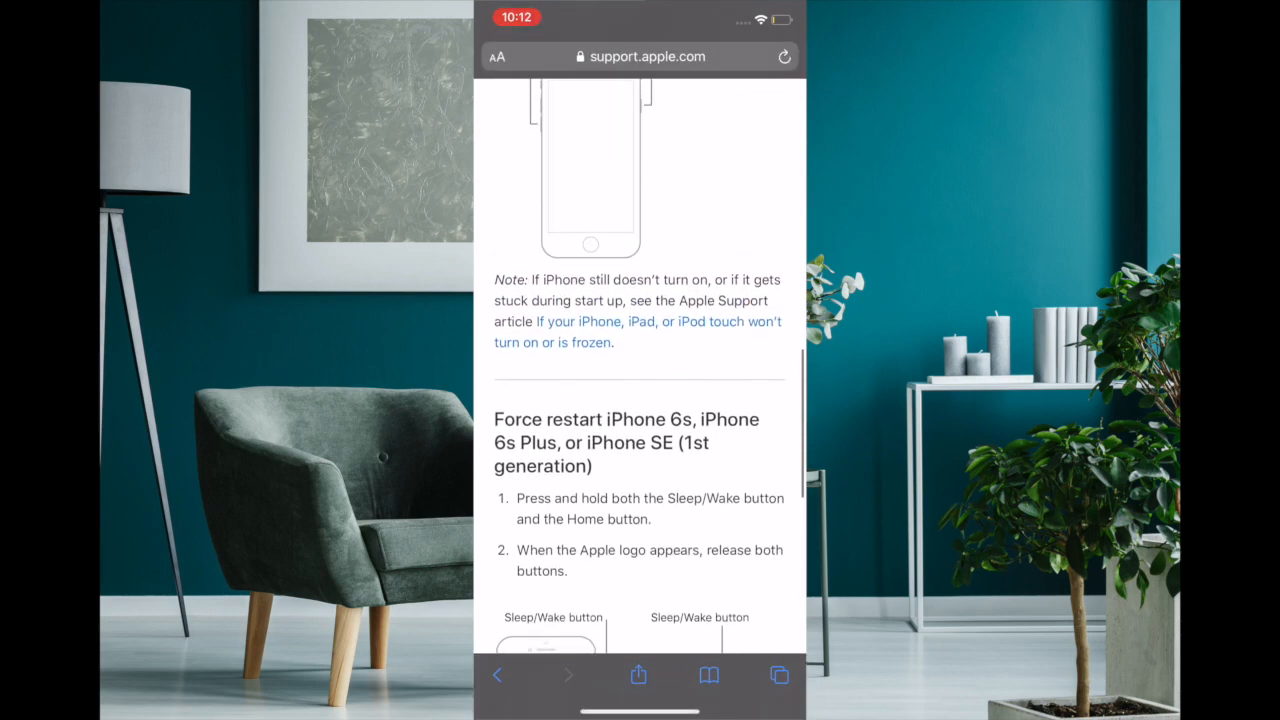
Scroll back and forth through the guide's Face ID model restart steps to the end
{"action": "scroll", "scroll_direction": "up", "scroll_amount": 3}
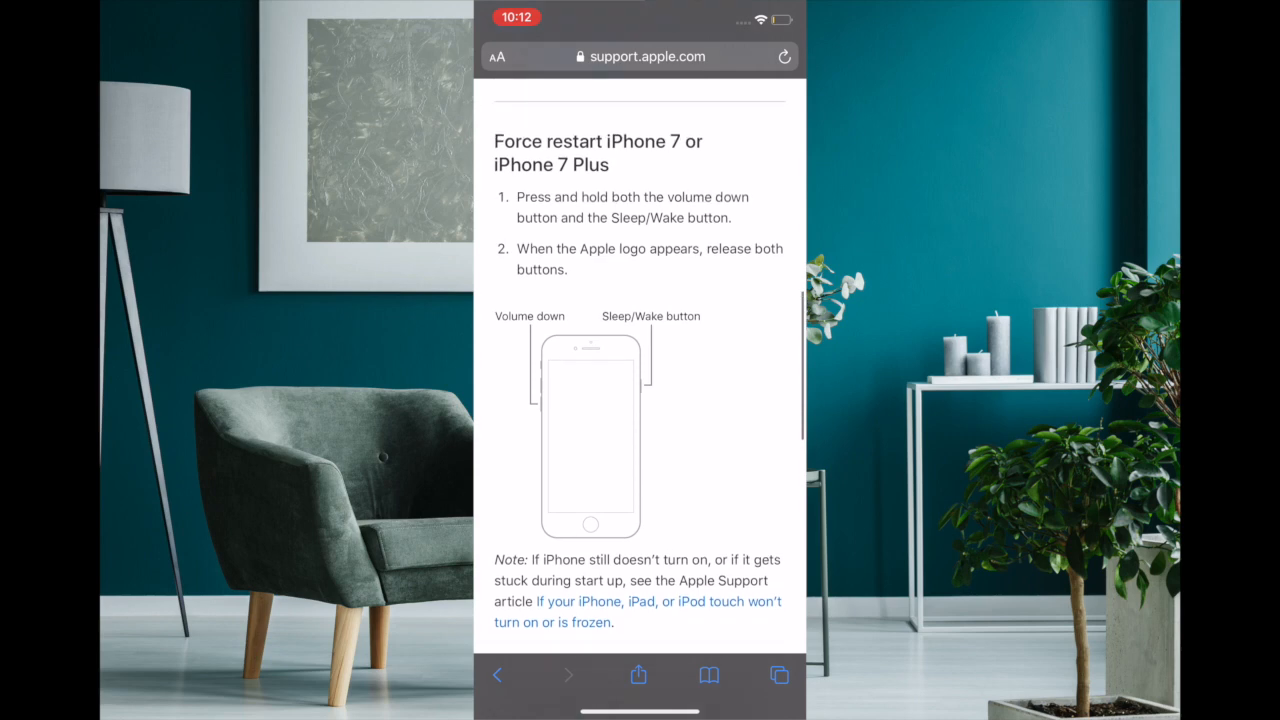
{"action": "scroll", "scroll_direction": "down", "scroll_amount": 3}
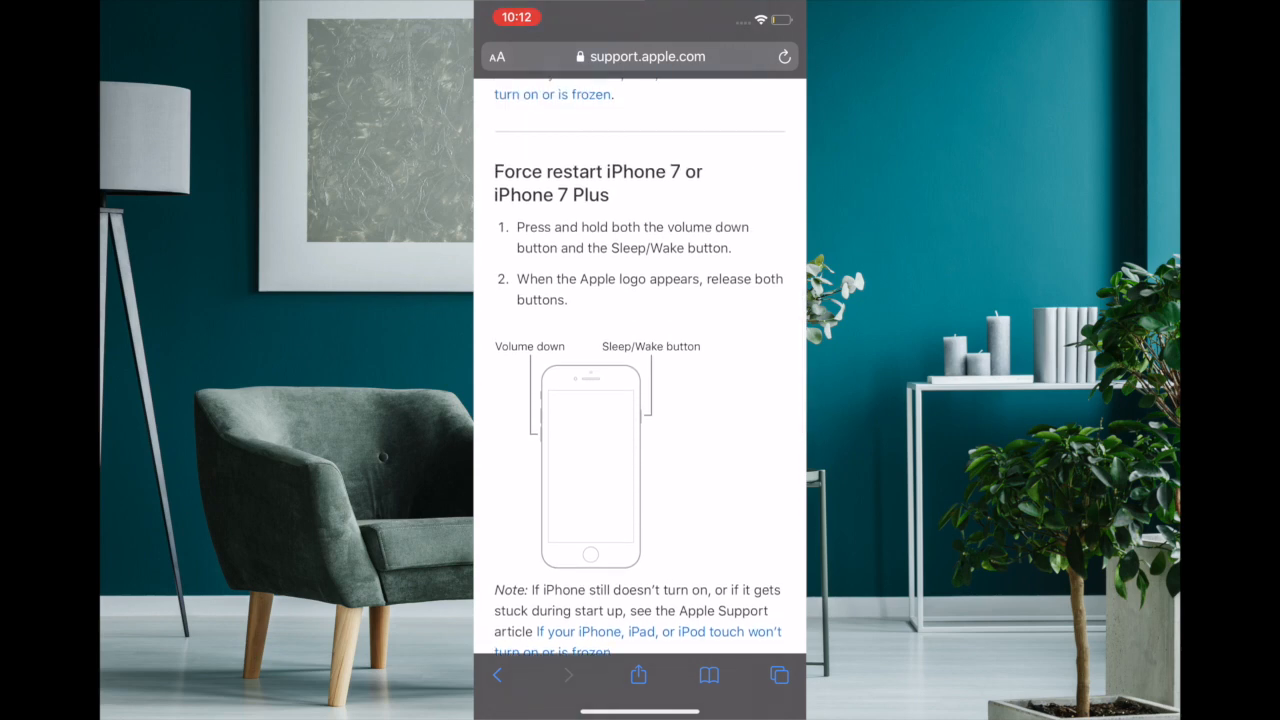
{"action": "scroll", "scroll_direction": "up", "scroll_amount": 3}
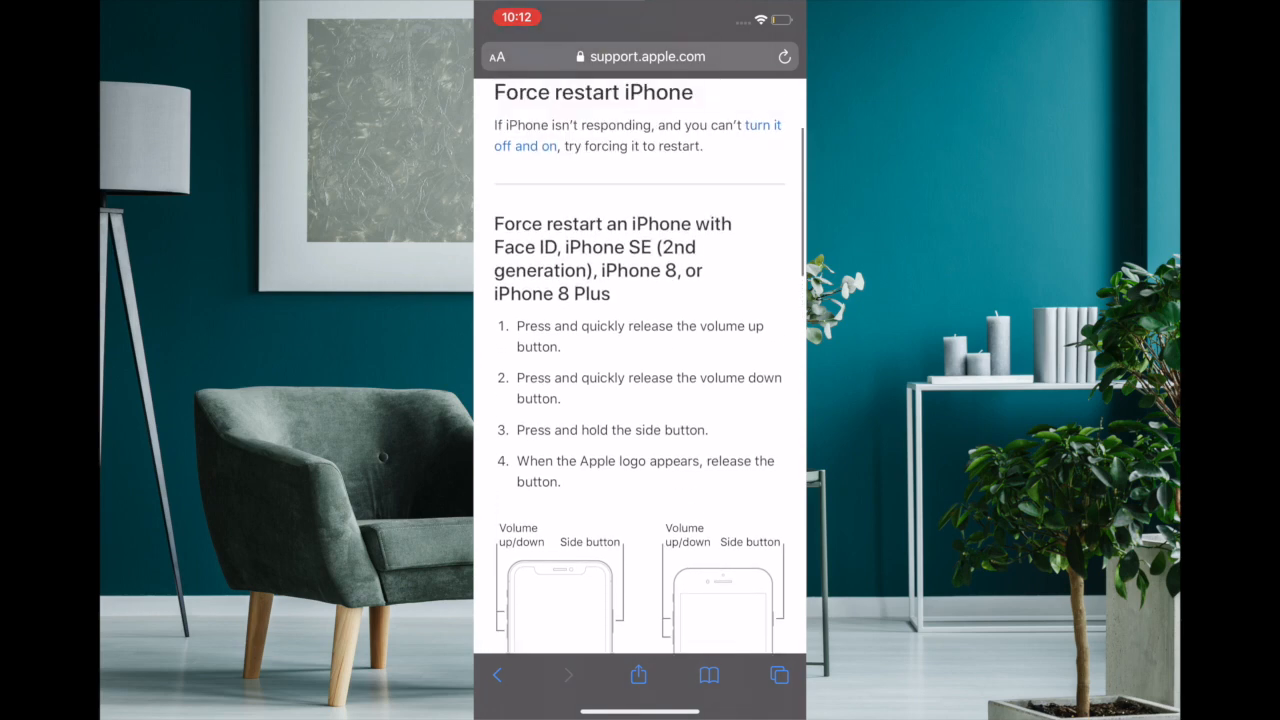
{"action": "scroll", "scroll_direction": "down", "scroll_amount": 3}
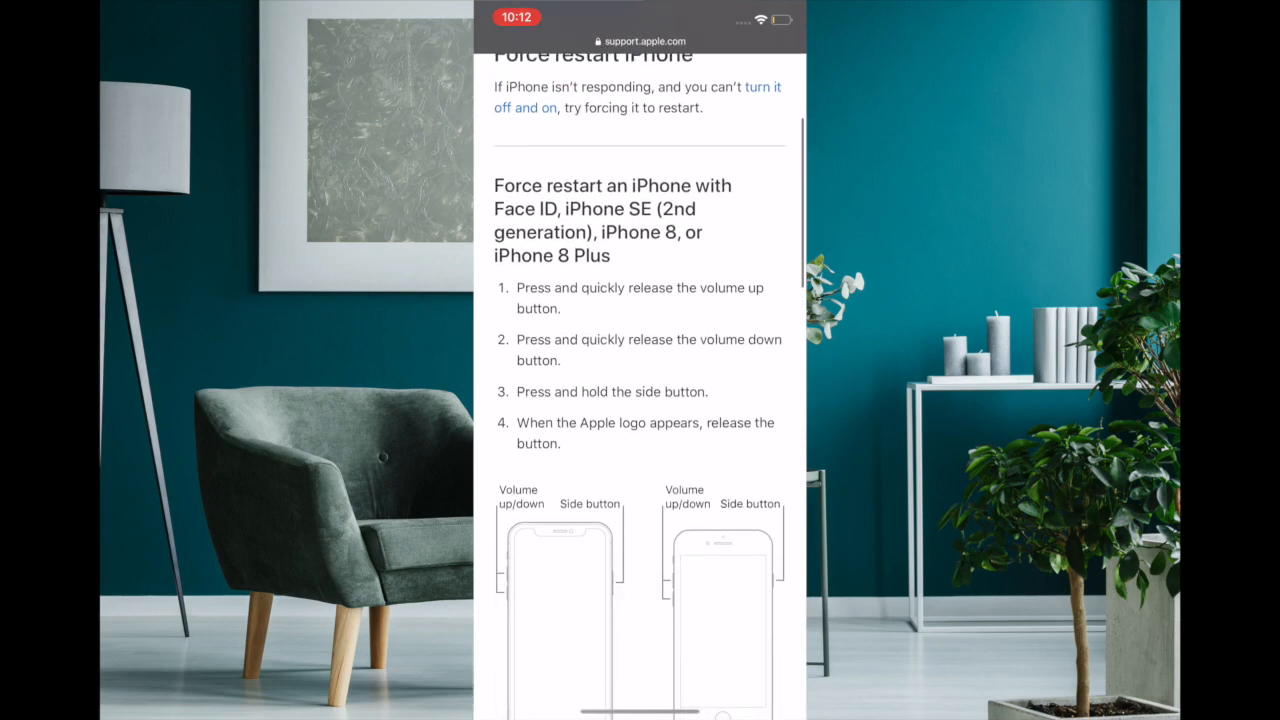
{"action": "scroll", "scroll_direction": "down", "scroll_amount": 3}
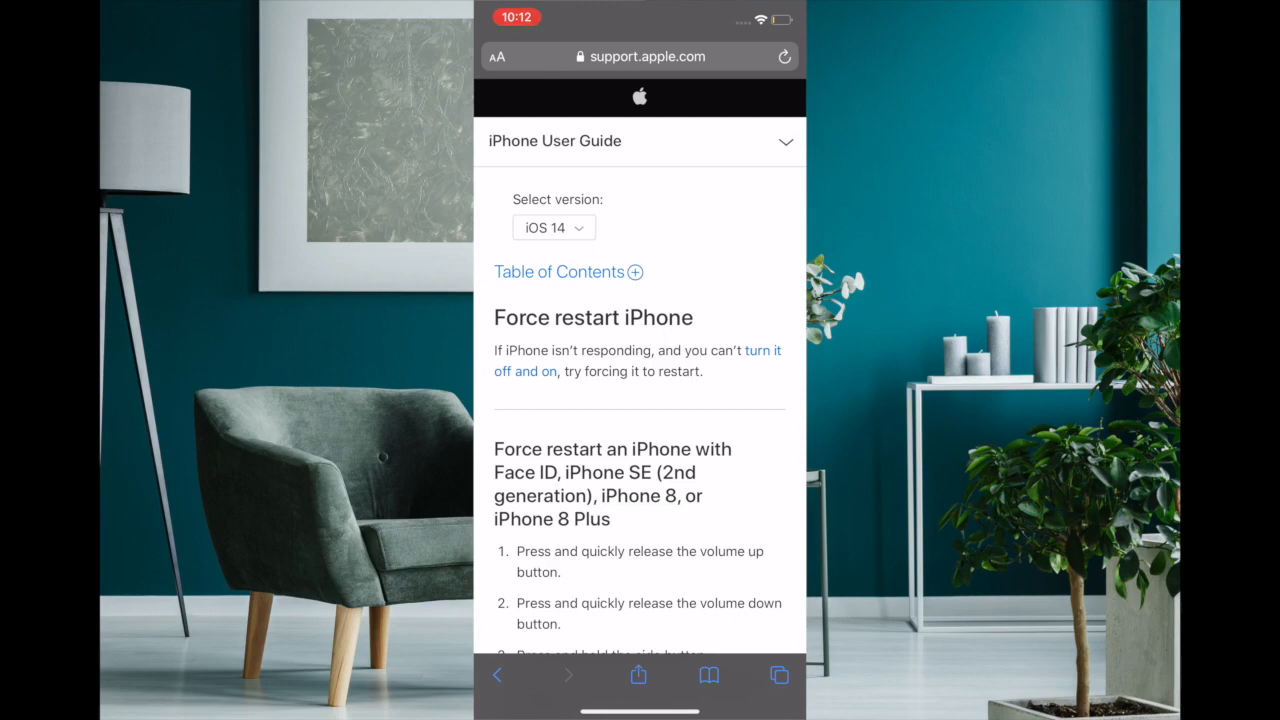
{"action": "scroll", "scroll_direction": "down", "scroll_amount": 3}
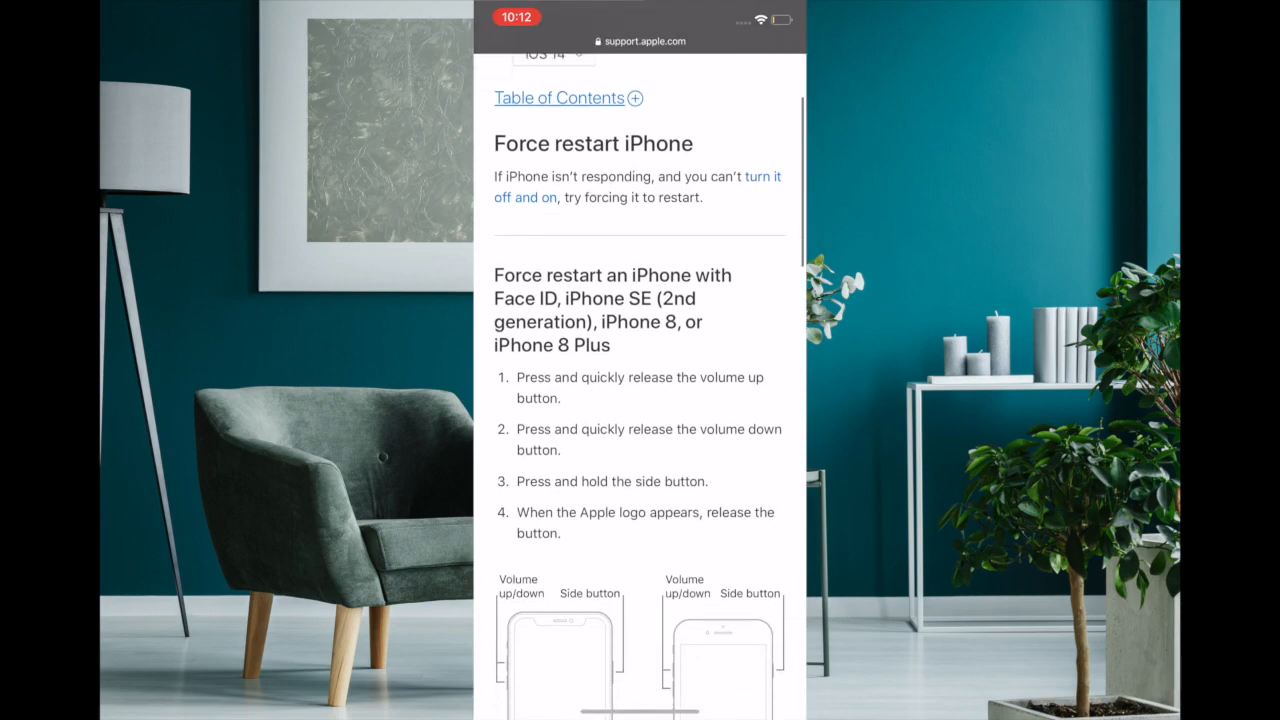
{"action": "scroll", "scroll_direction": "down", "scroll_amount": 3}
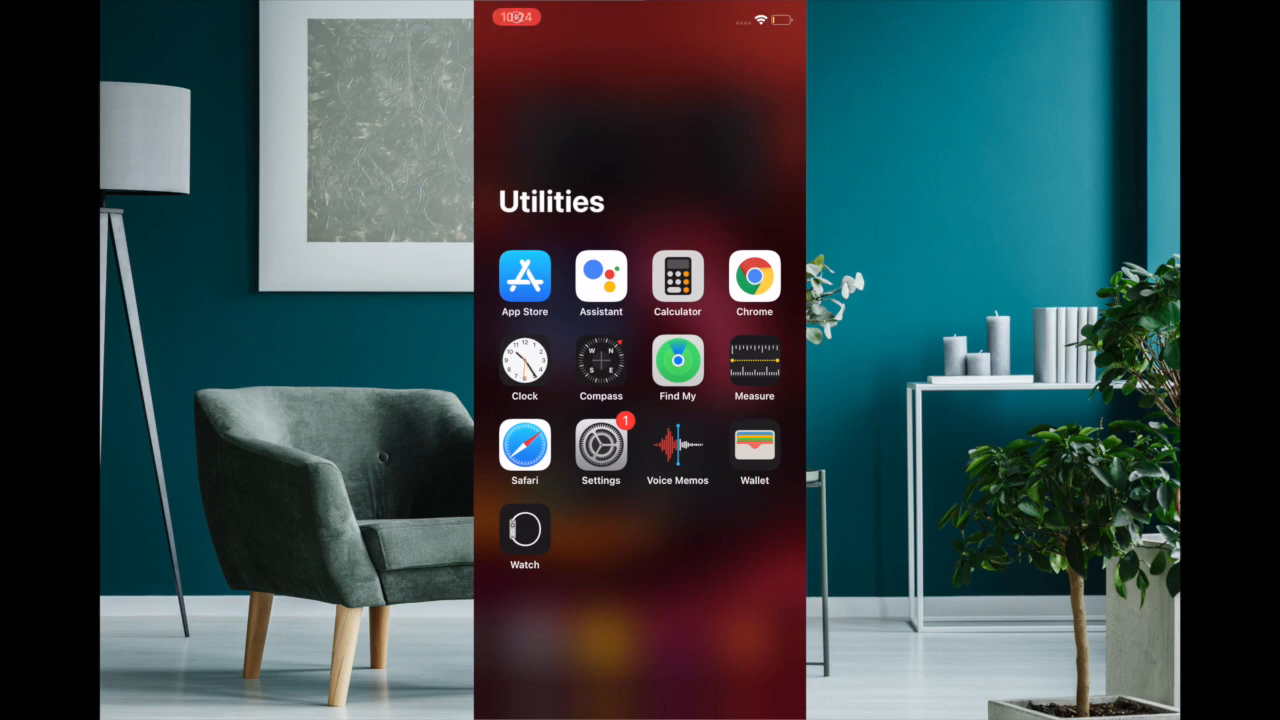
Reach Reset All Settings under Settings > General > Reset
{"action": "left_click", "coordinate": [600, 446]}
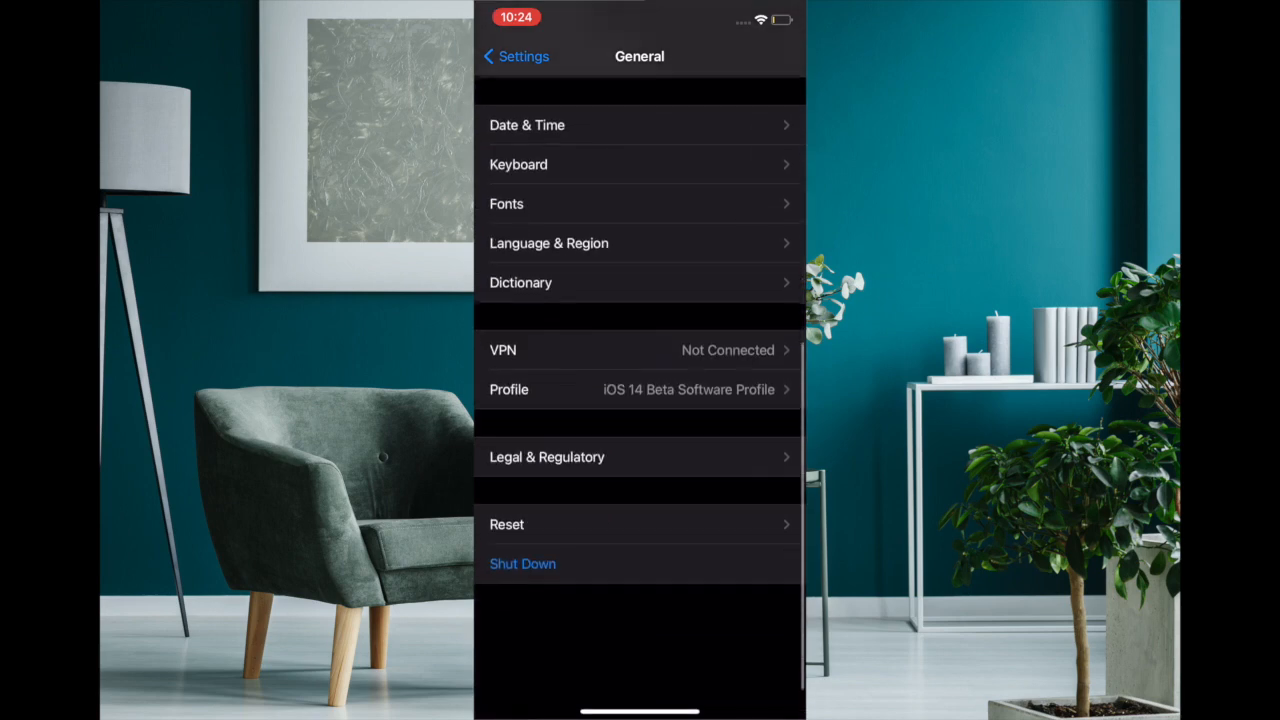
{"action": "left_click", "coordinate": [508, 524]}
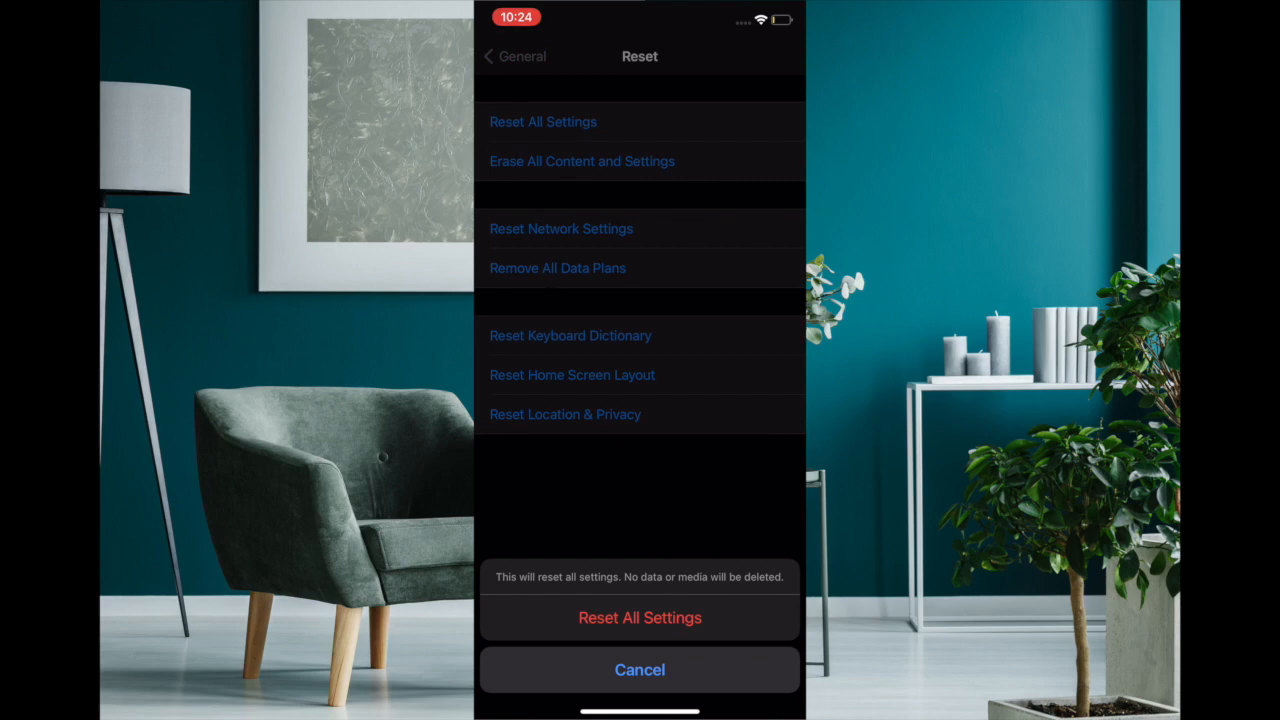
{"action": "left_click", "coordinate": [640, 670]}
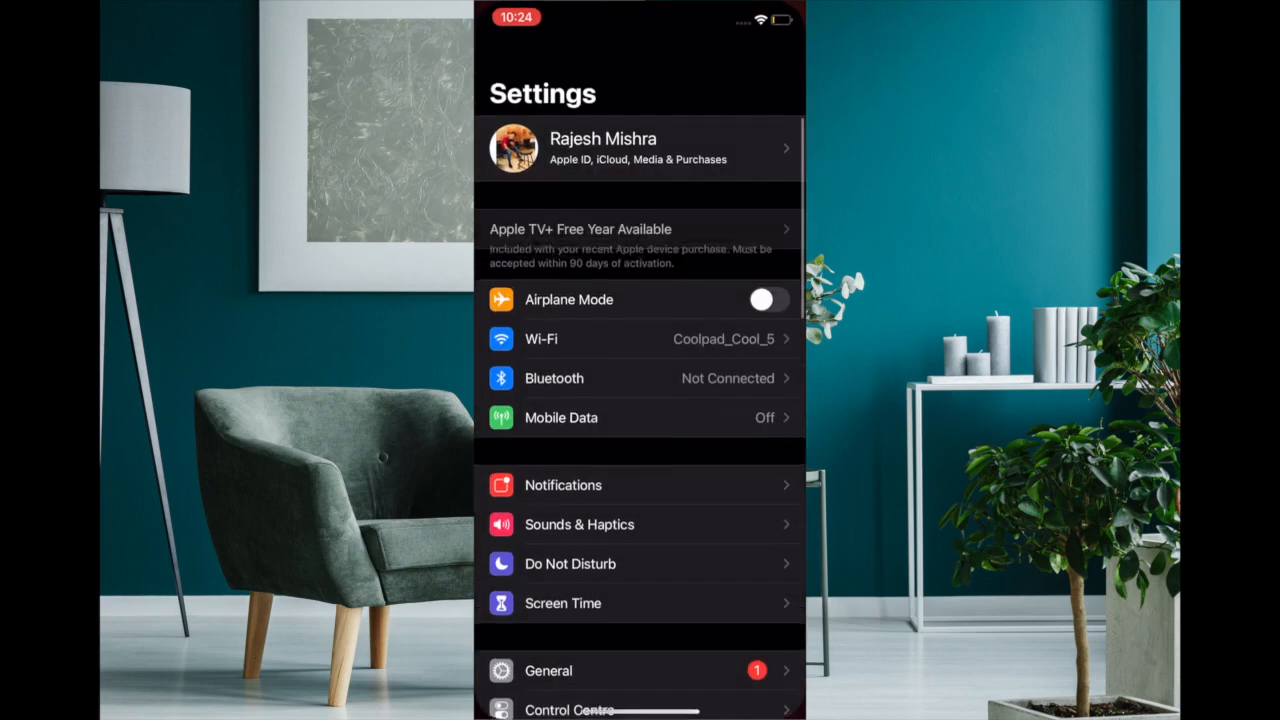
{"action": "left_click", "coordinate": [548, 670]}
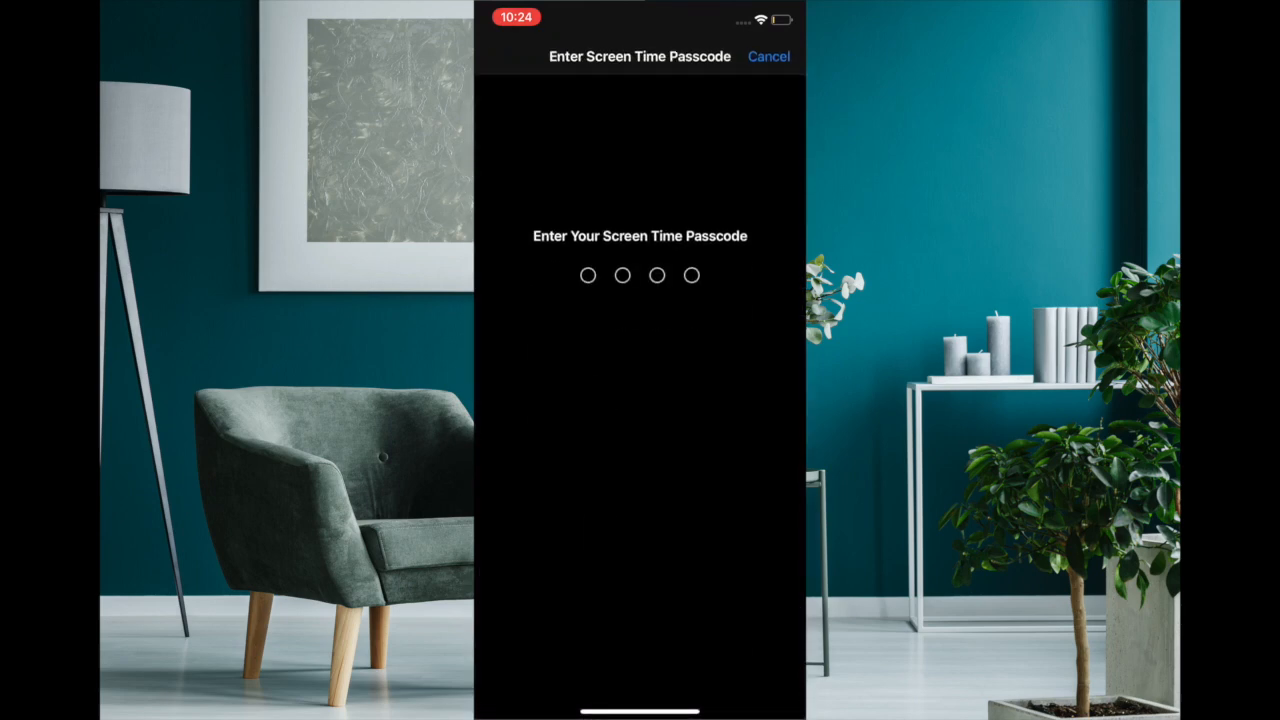
Enter the Screen Time passcode and confirm Reset All Settings
{"action": "left_click", "coordinate": [768, 56]}
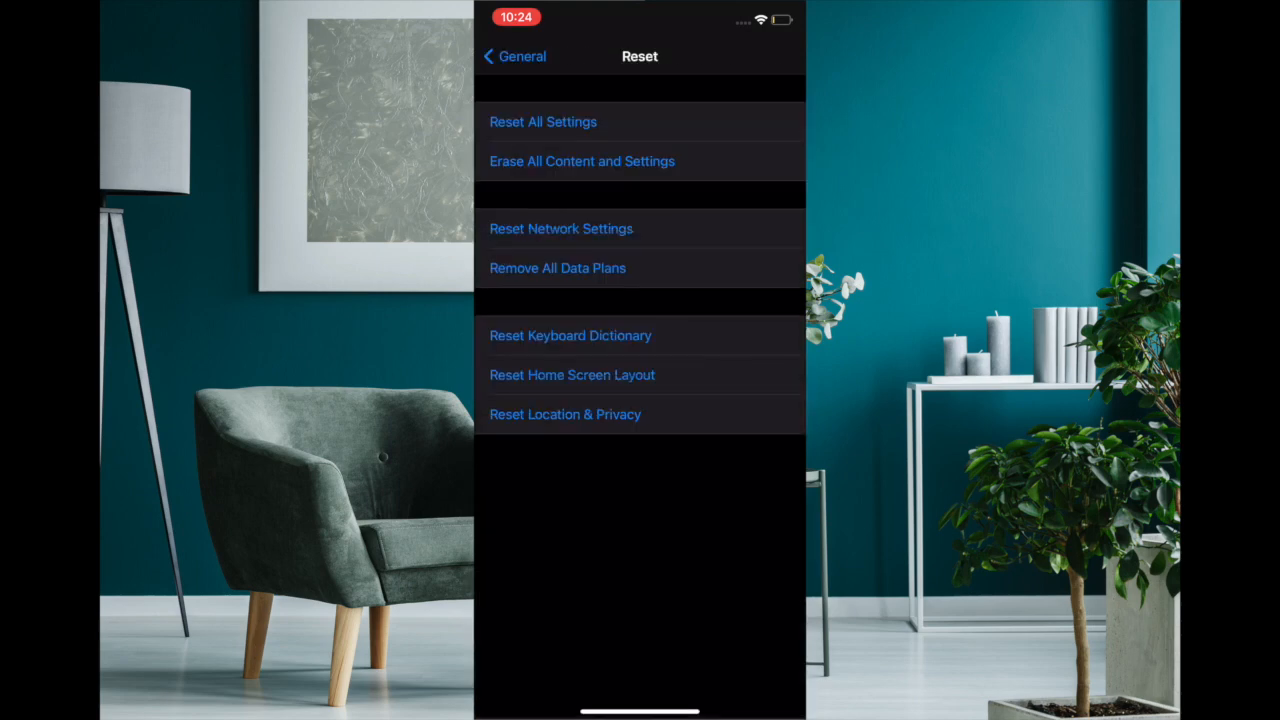
{"action": "left_click", "coordinate": [544, 122]}
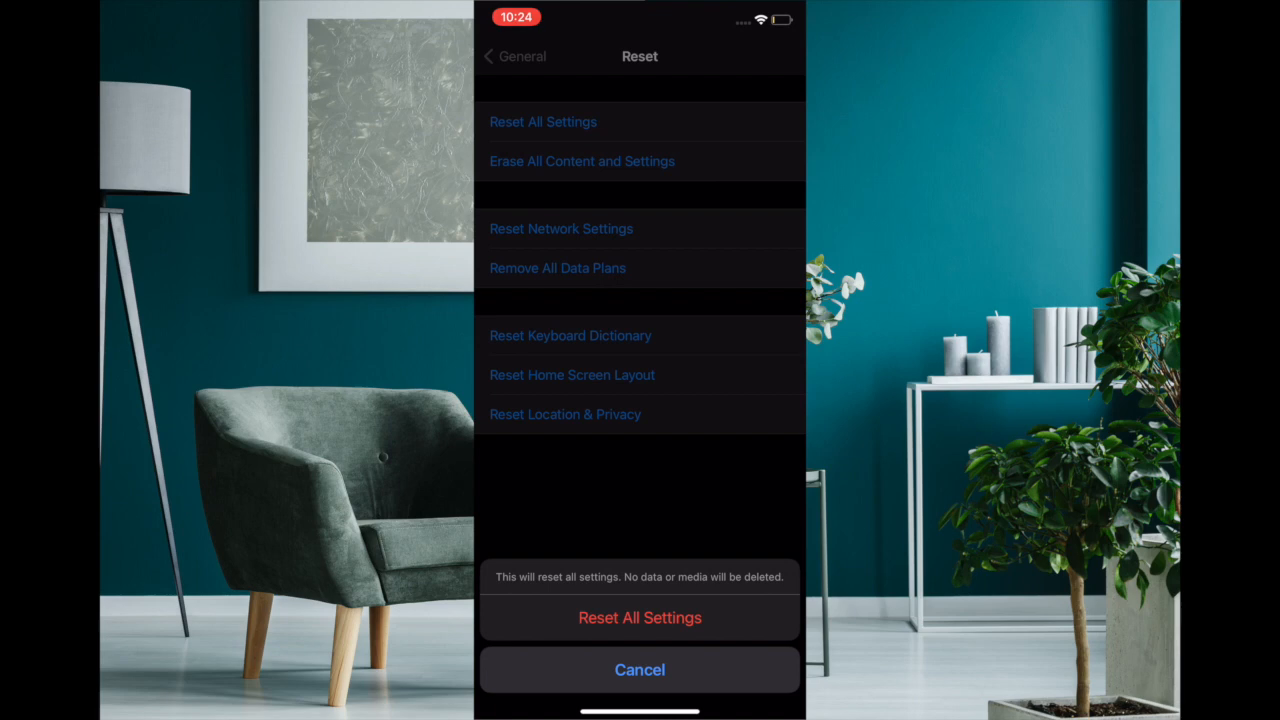
{"action": "left_click", "coordinate": [640, 616]}
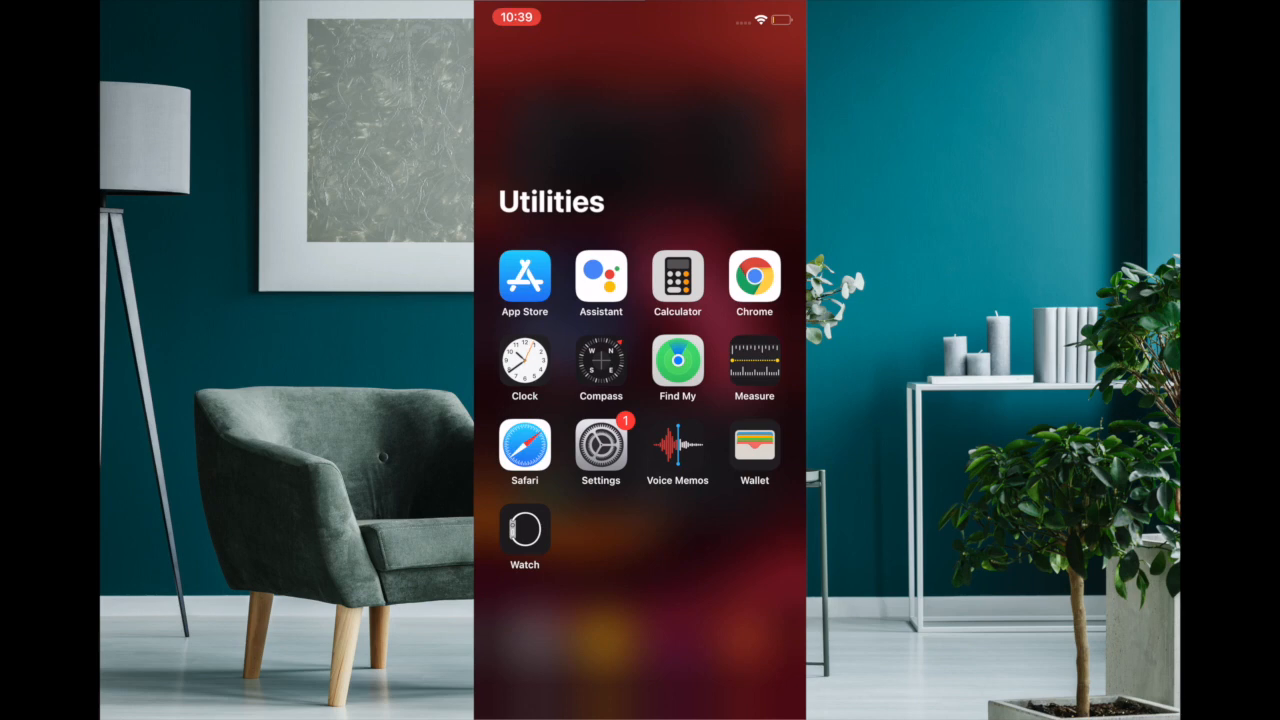
Check Software Update showing iOS 14.2 Developer Beta 4 downloaded, then return to main Settings
{"action": "left_click", "coordinate": [600, 444]}
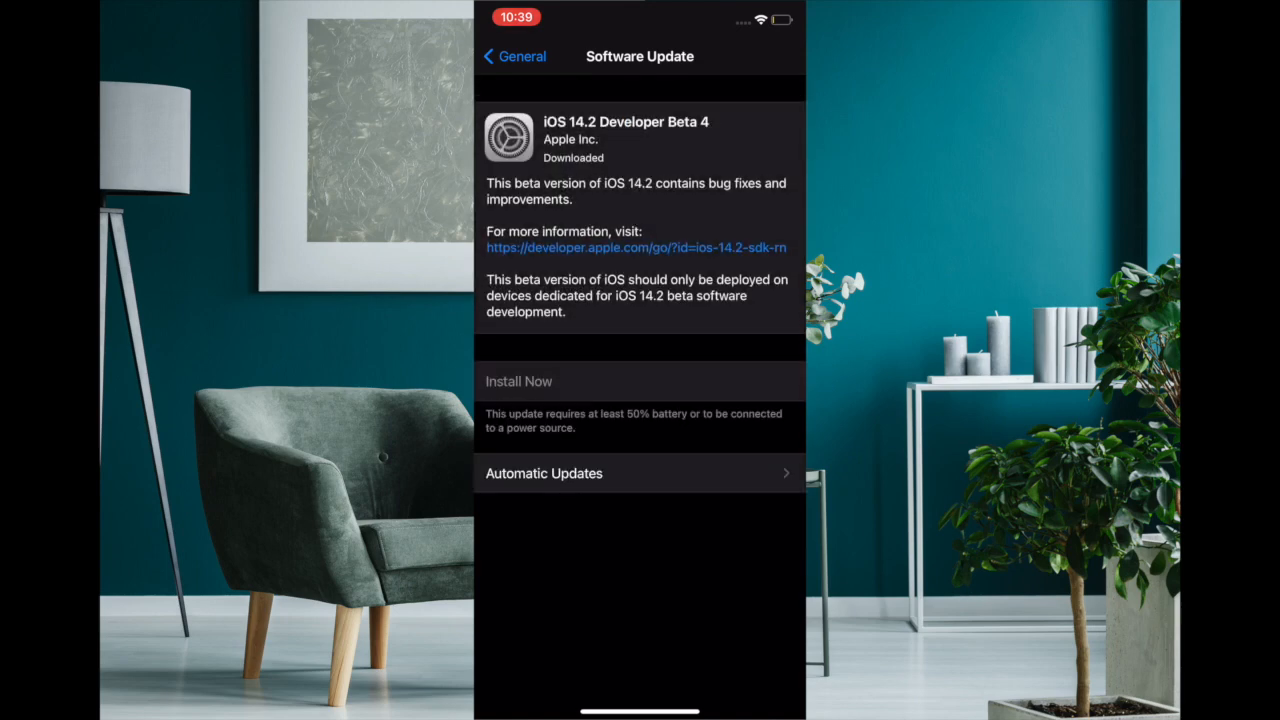
{"action": "left_click", "coordinate": [510, 56]}
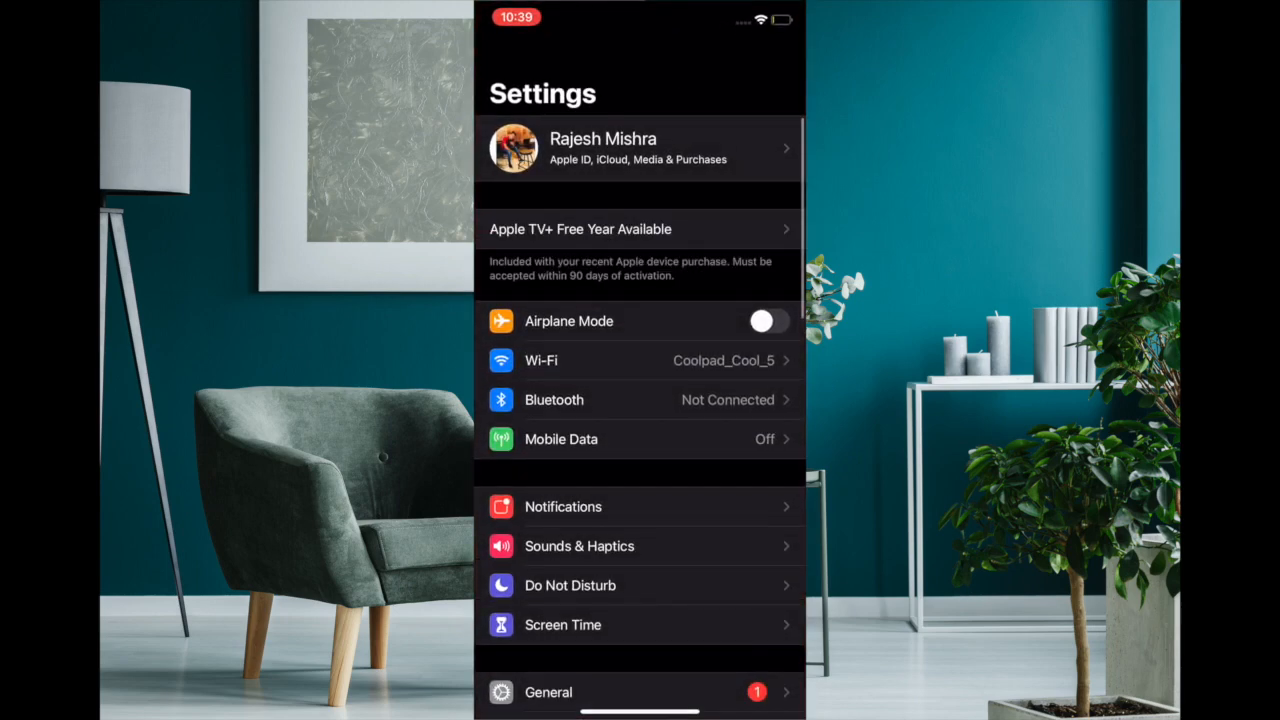